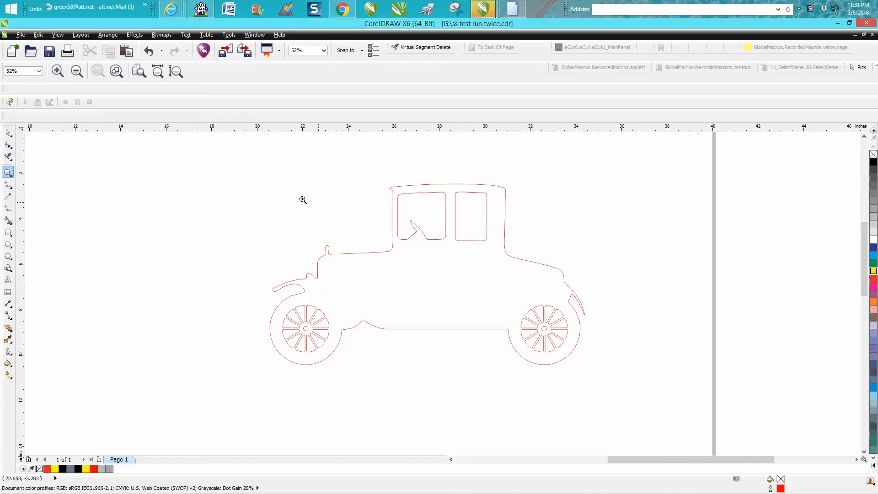
Zoom in on the front wheel so its individual spokes can be picked.
{"action": "left_click_drag", "start_coordinate": [302, 200], "coordinate": [639, 386]}
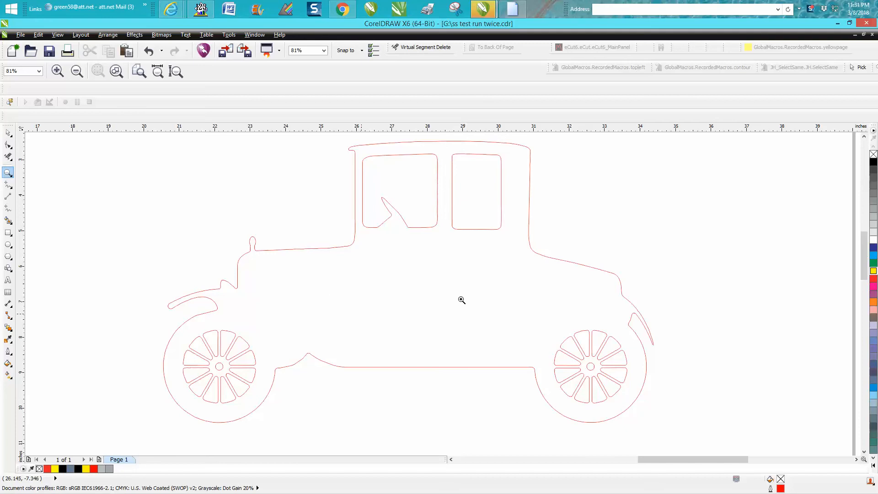
{"action": "mouse_move", "coordinate": [339, 297]}
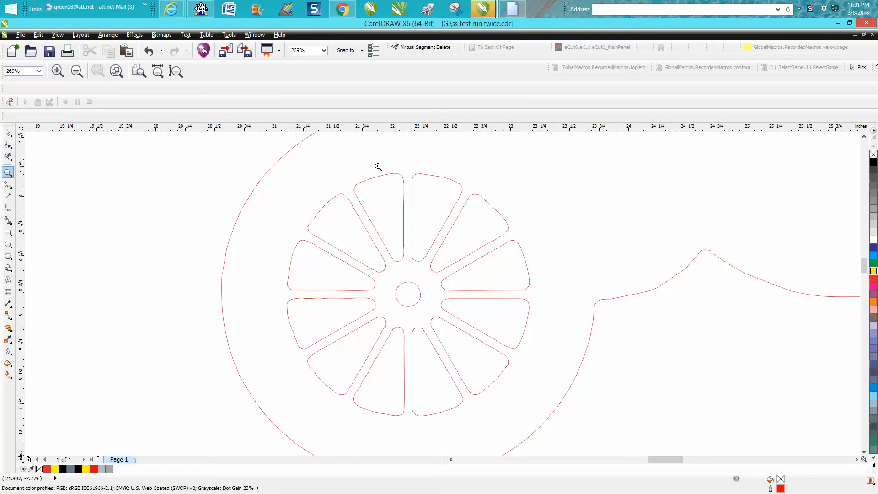
{"action": "left_click", "coordinate": [378, 166]}
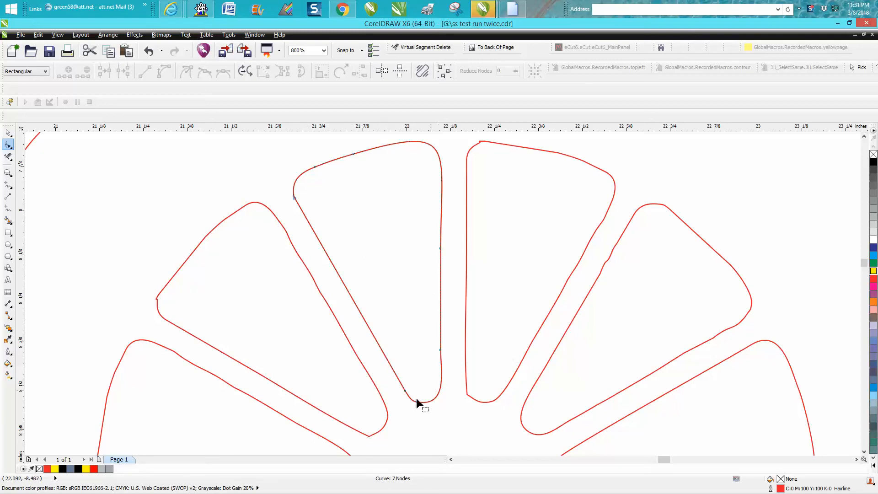
{"action": "mouse_move", "coordinate": [488, 404]}
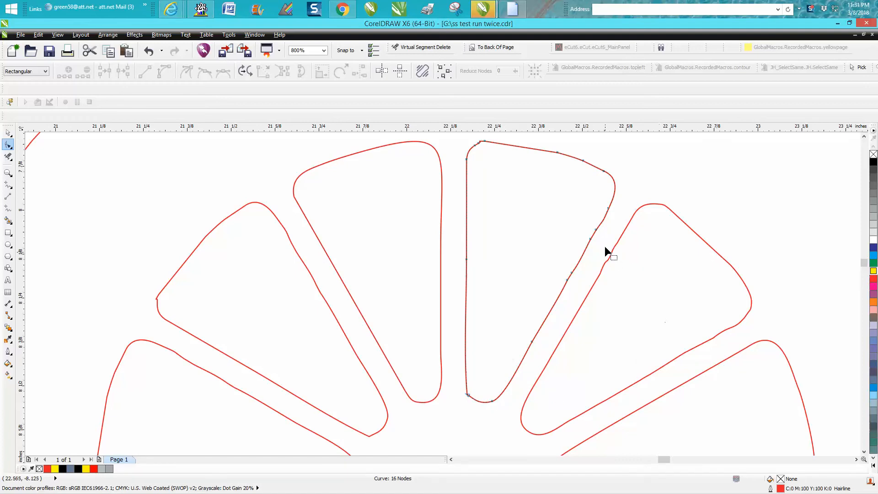
{"action": "mouse_move", "coordinate": [223, 263]}
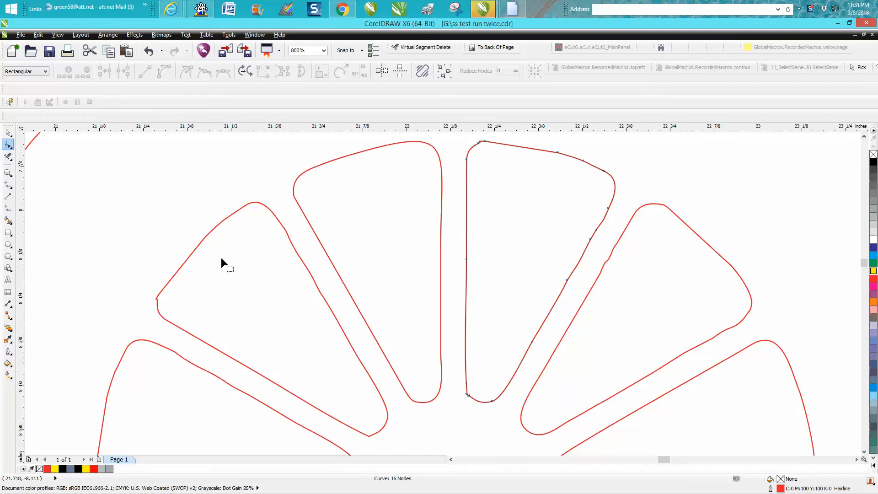
{"action": "mouse_move", "coordinate": [157, 302]}
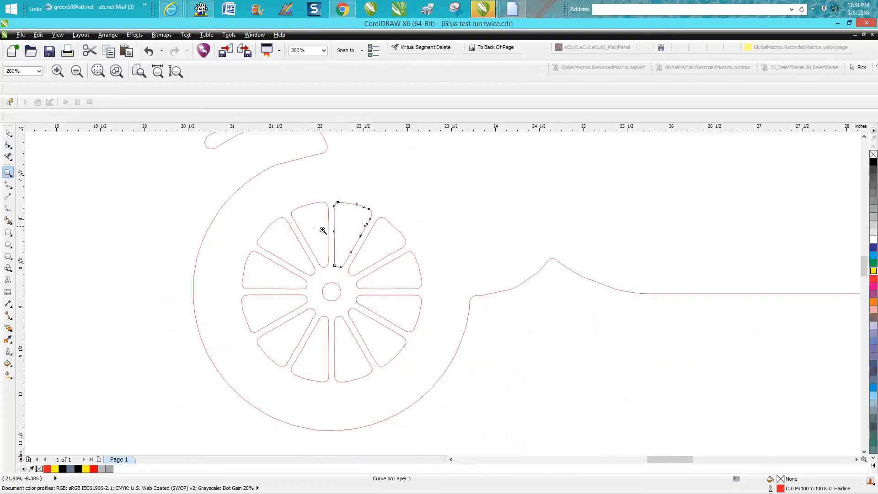
{"action": "left_click", "coordinate": [9, 133]}
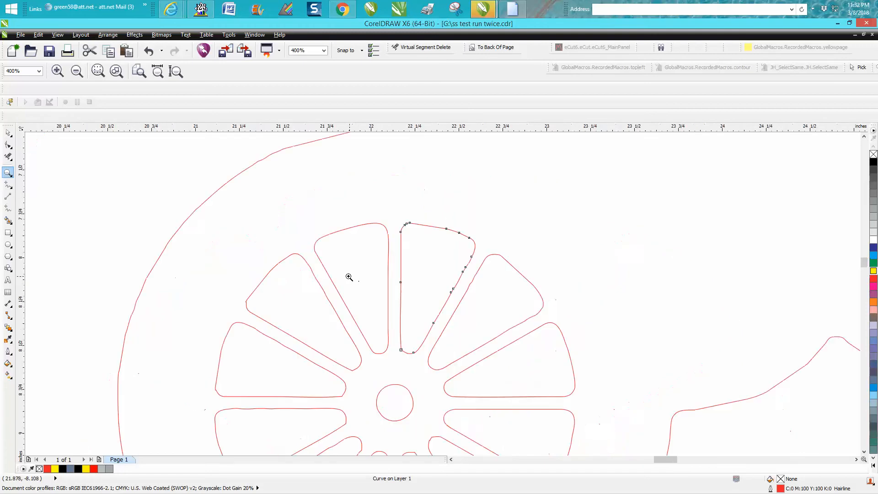
{"action": "left_click", "coordinate": [77, 71]}
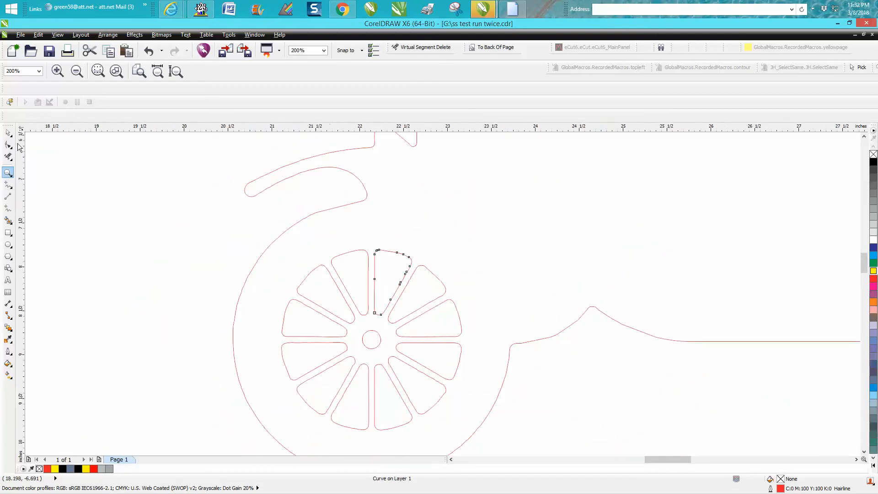
With the Pick tool, delete the rough spokes leaving one clean spoke beside the hub.
{"action": "left_click", "coordinate": [8, 133]}
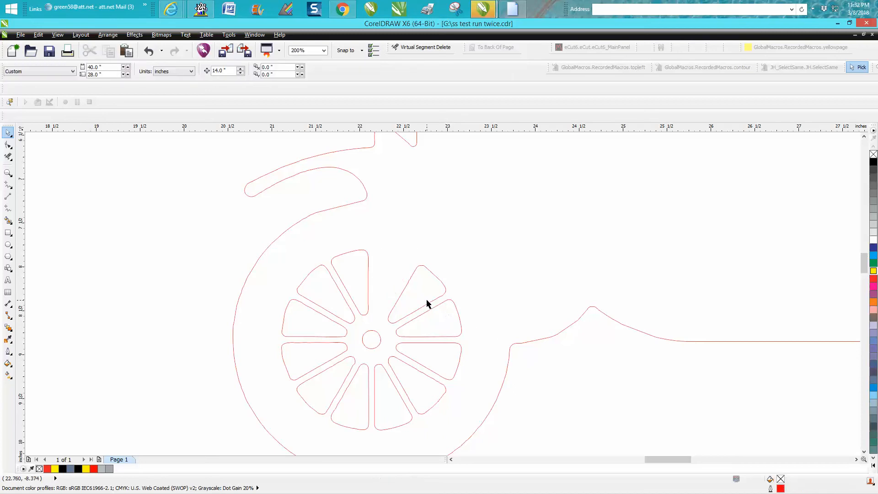
{"action": "left_click", "coordinate": [425, 296]}
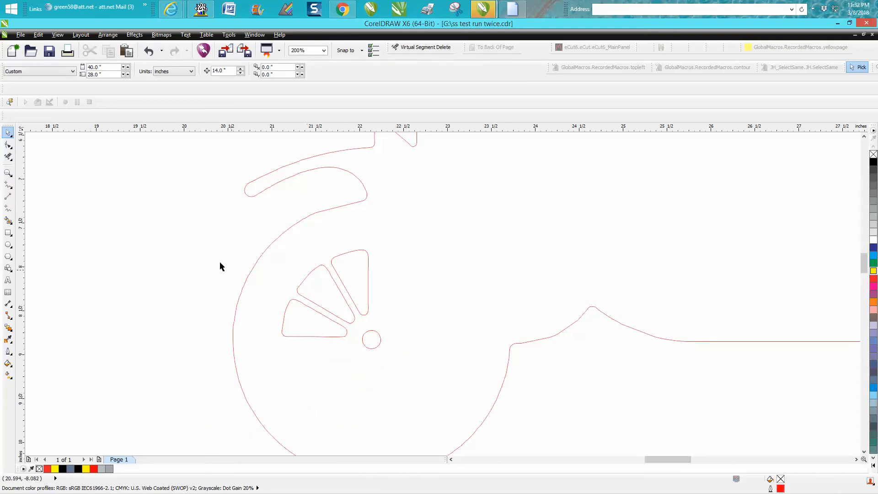
{"action": "left_click", "coordinate": [314, 314]}
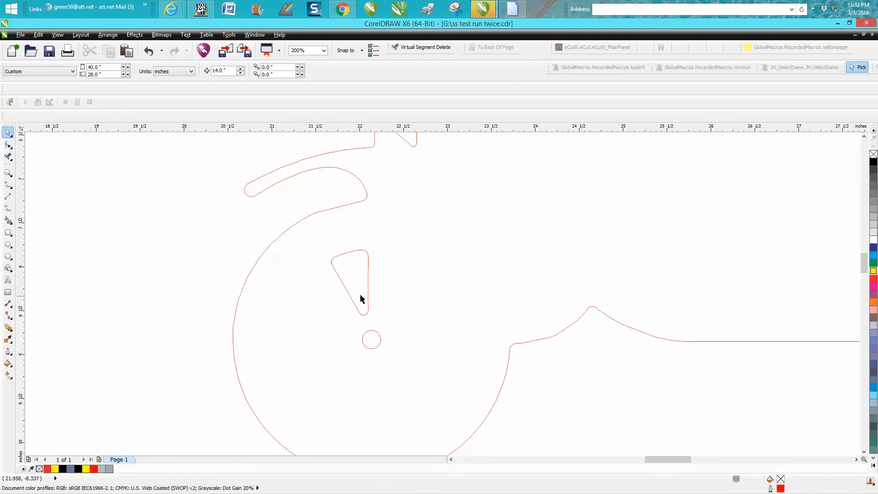
{"action": "left_click", "coordinate": [351, 283]}
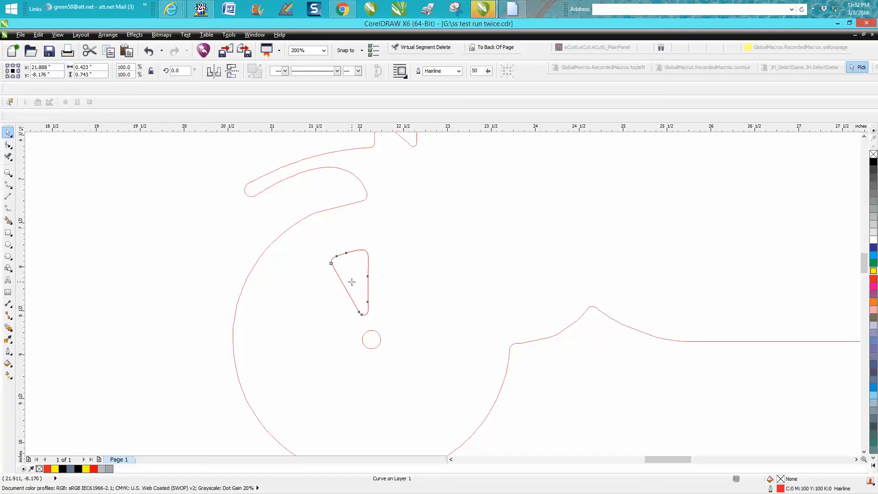
Duplicate-rotate the clean spoke in 30° steps into twelve spokes around the hub.
{"action": "left_click", "coordinate": [350, 282]}
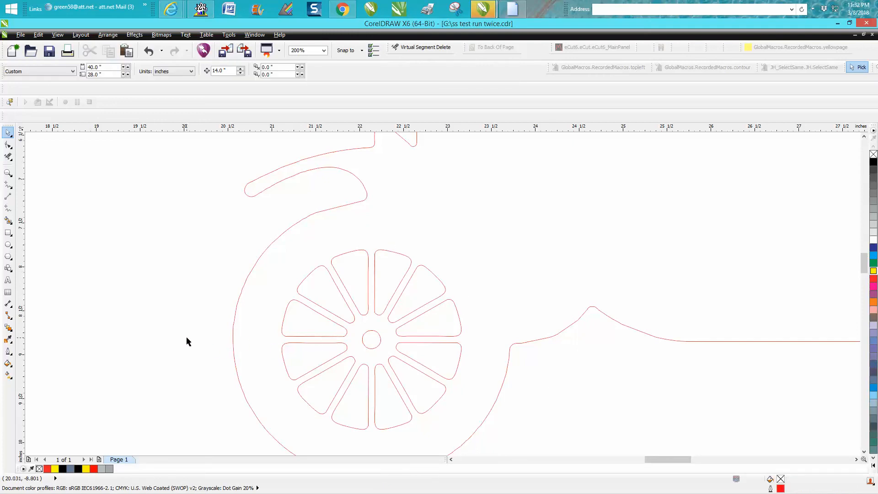
Delete the old rear spokes and drop a copy of the front spokes and hub onto the rear wheel.
{"action": "left_click", "coordinate": [323, 49]}
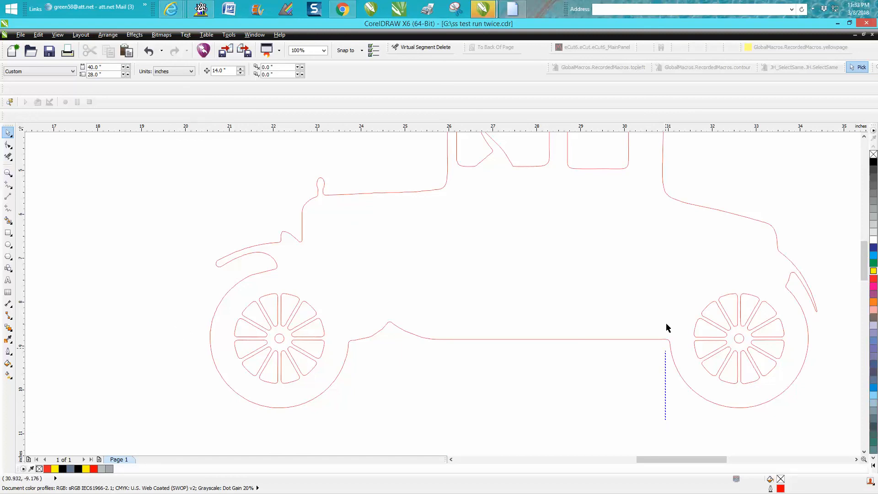
{"action": "left_click_drag", "start_coordinate": [666, 328], "coordinate": [789, 414]}
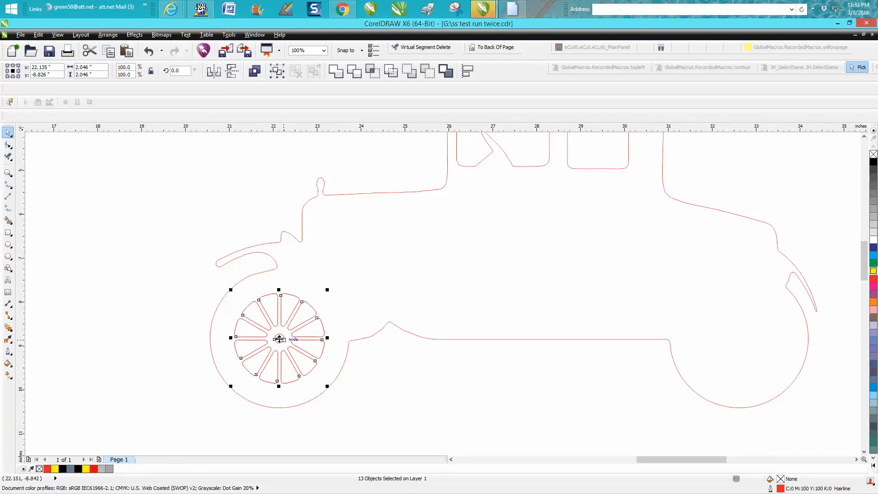
{"action": "left_click_drag", "start_coordinate": [280, 338], "coordinate": [741, 346]}
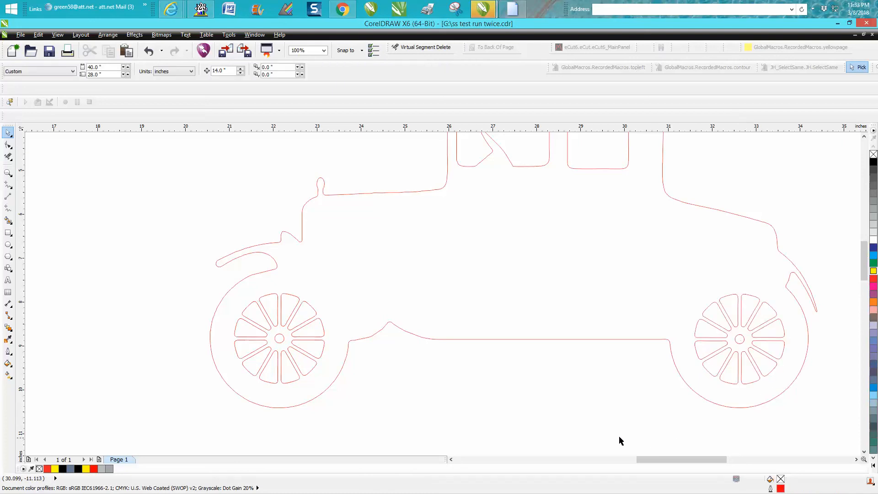
{"action": "mouse_move", "coordinate": [577, 424]}
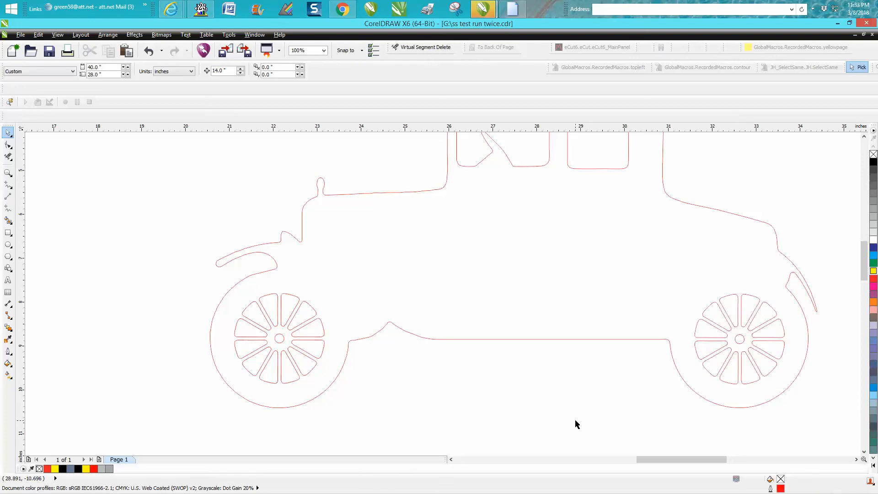
{"action": "mouse_move", "coordinate": [391, 368]}
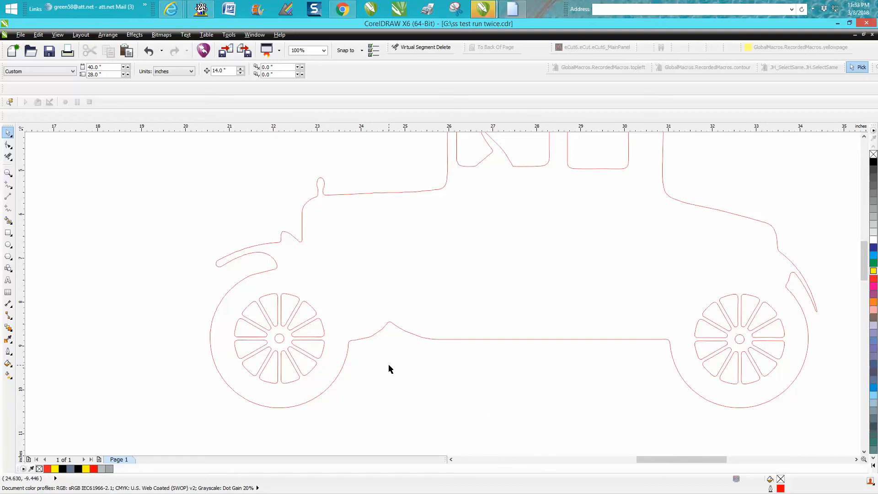
{"action": "mouse_move", "coordinate": [525, 361]}
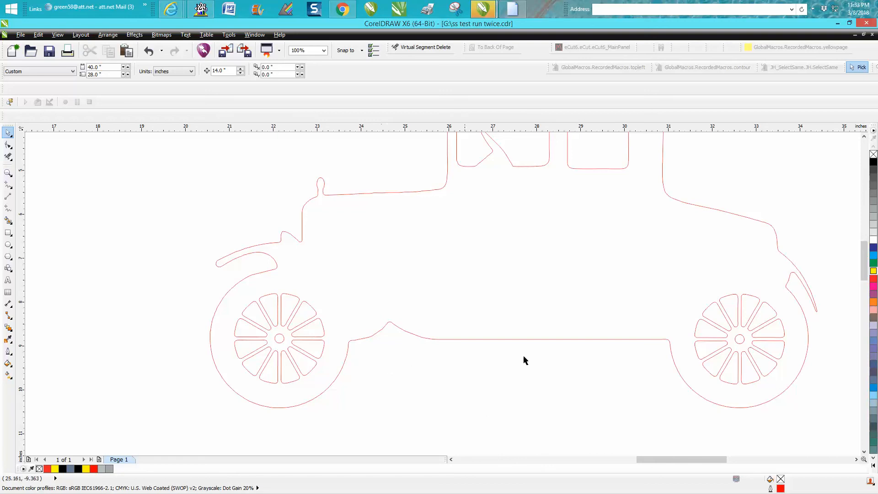
{"action": "mouse_move", "coordinate": [794, 373]}
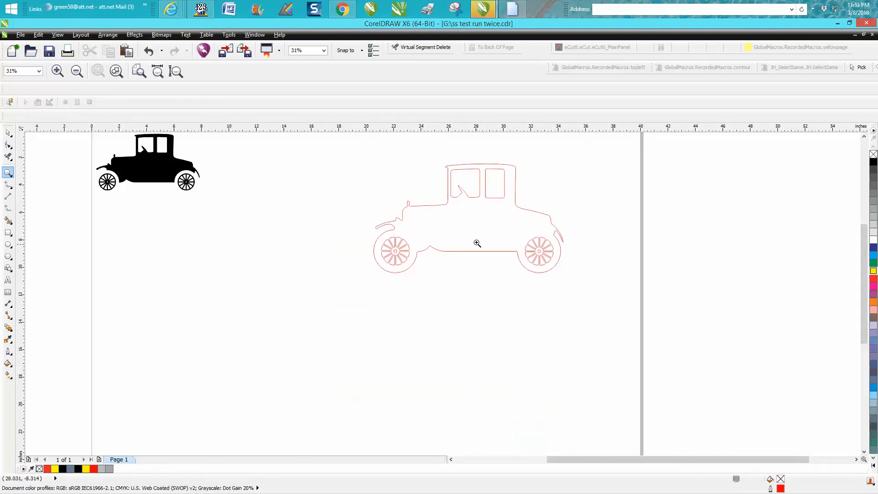
{"action": "mouse_move", "coordinate": [368, 174]}
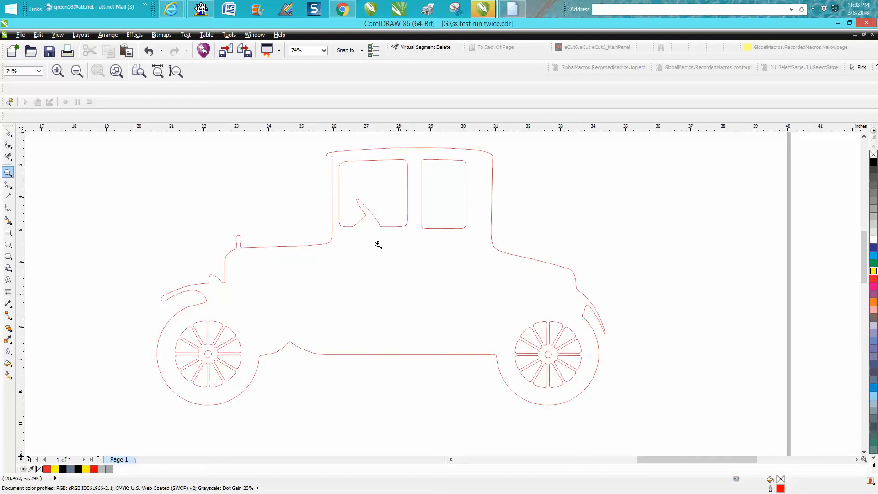
{"action": "mouse_move", "coordinate": [423, 334]}
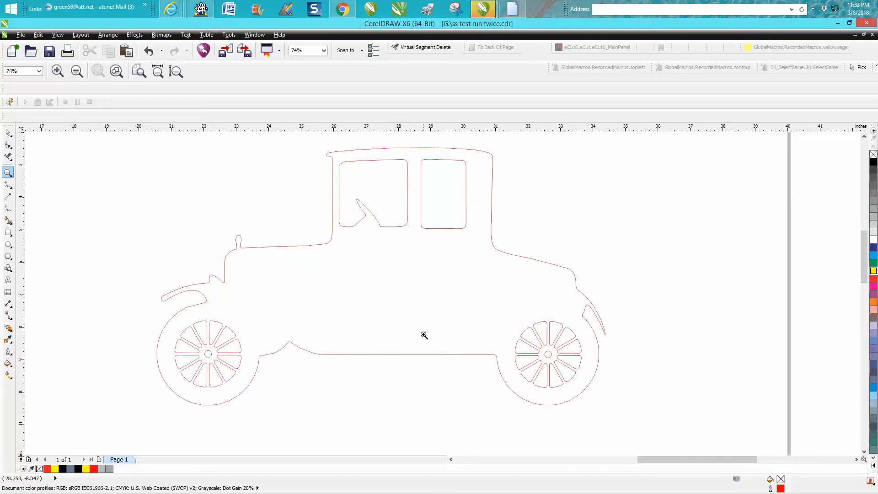
{"action": "mouse_move", "coordinate": [578, 286]}
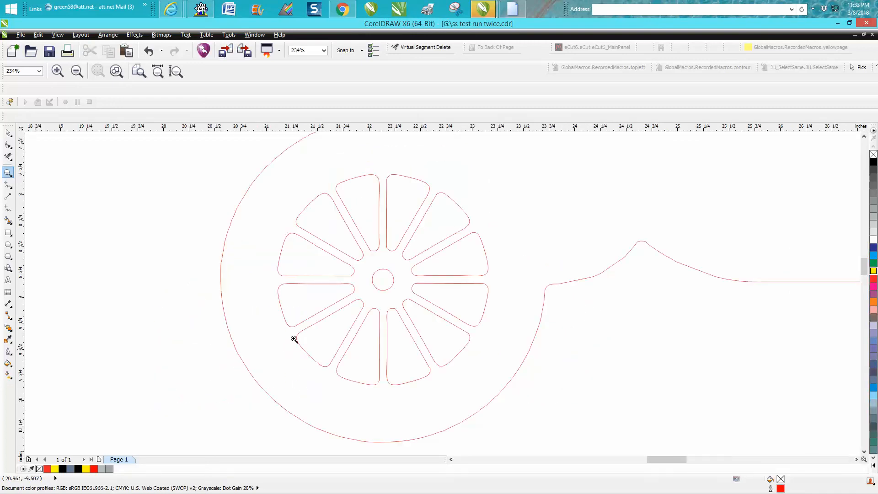
{"action": "mouse_move", "coordinate": [393, 231]}
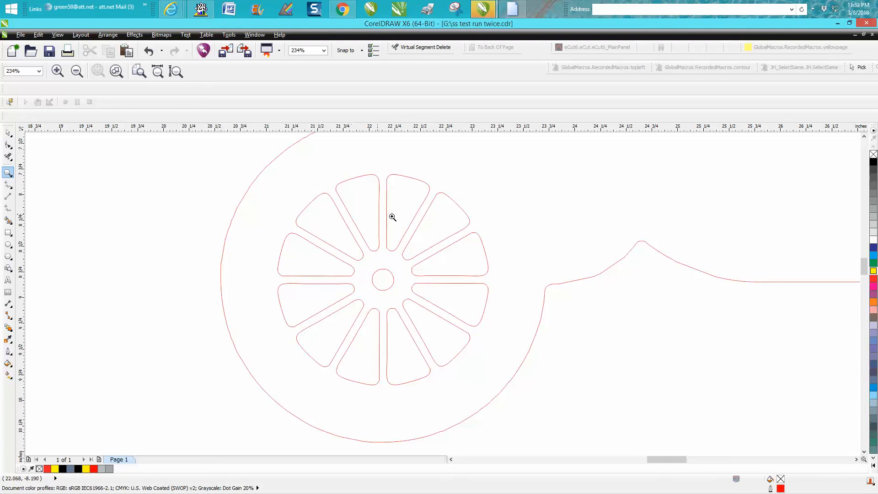
{"action": "left_click", "coordinate": [76, 71]}
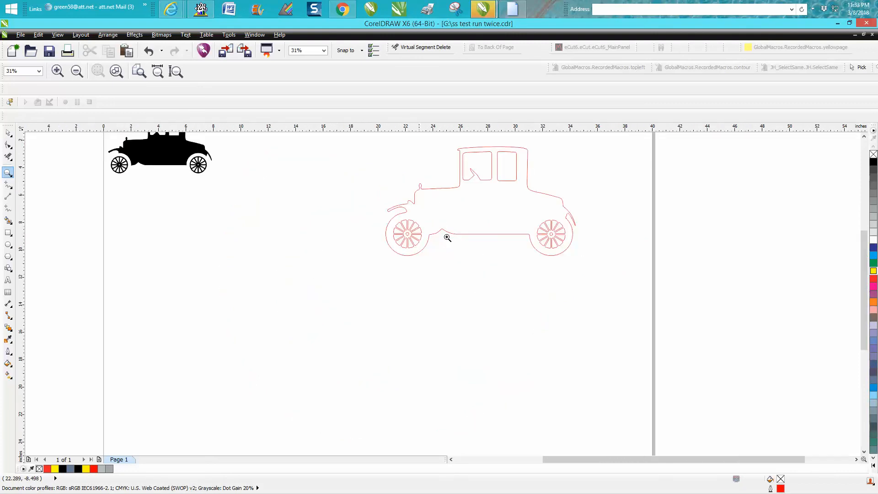
{"action": "mouse_move", "coordinate": [452, 244]}
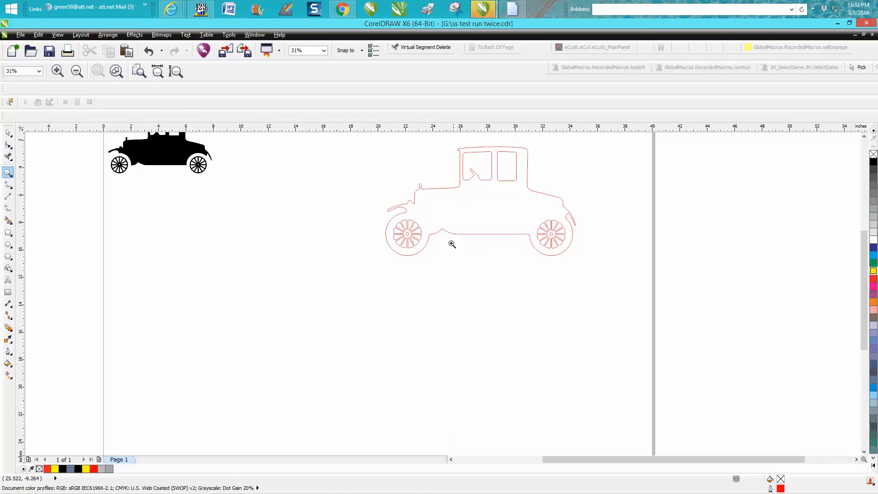